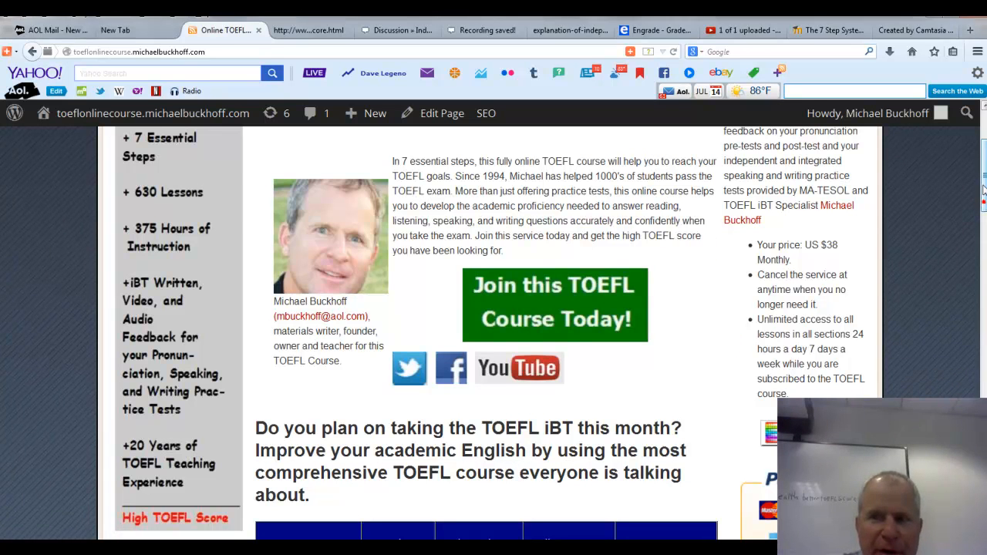
- Scroll up to the TOEFL Online Course title and introduction at the page top
scroll("up", 3)
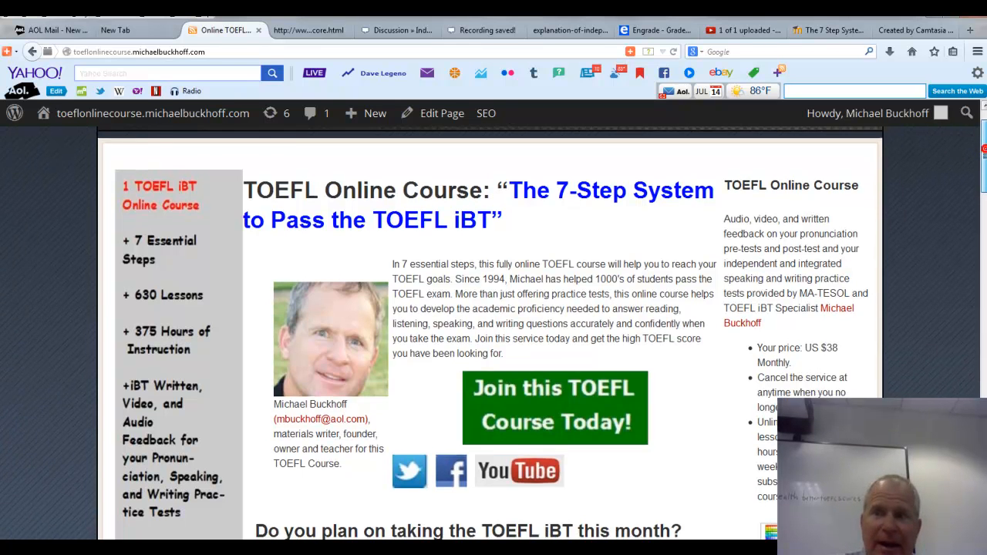
- Scroll to the 1,662 Comments section showing gurbinder's and Diana's questions
scroll("down", 3)
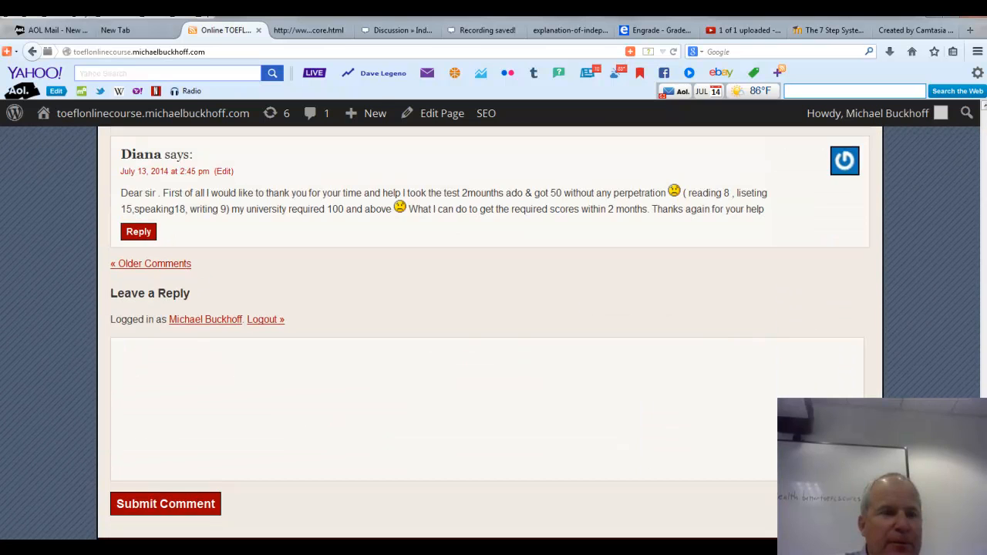
scroll("up", 3)
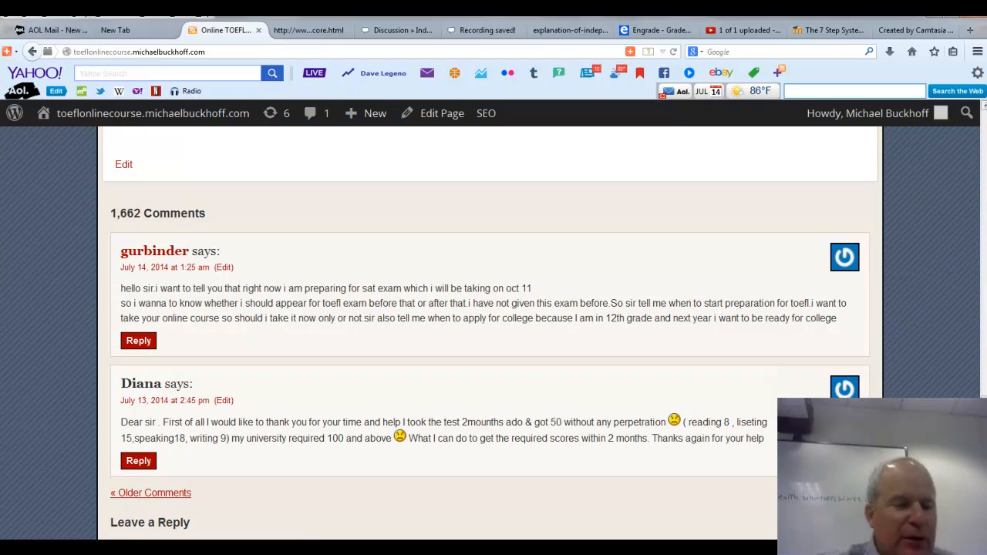
double_click(131, 422)
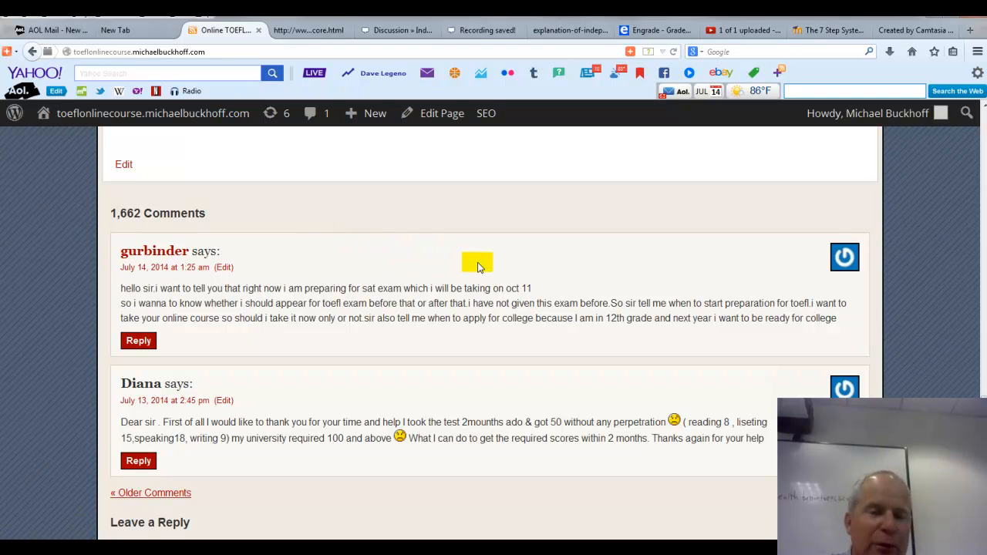
mouse_move(549, 287)
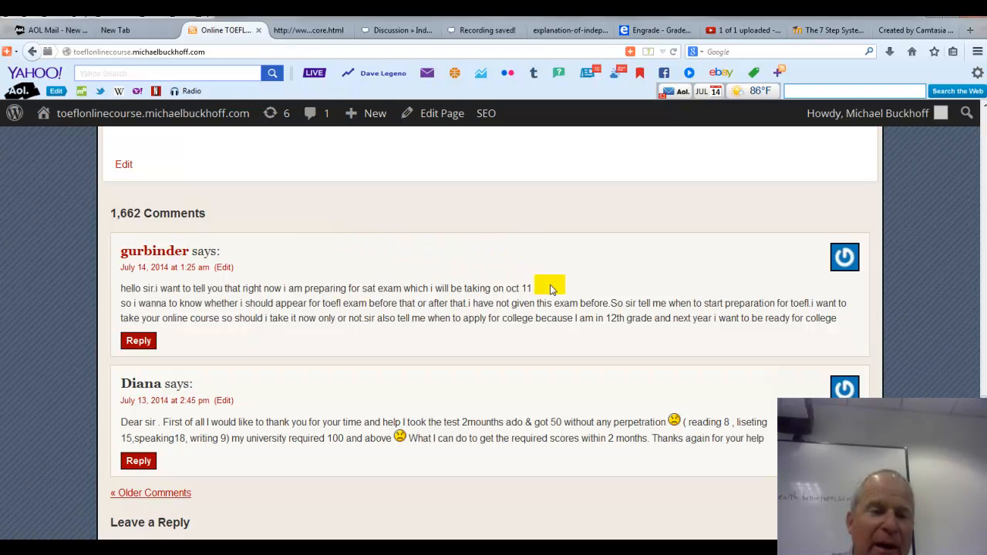